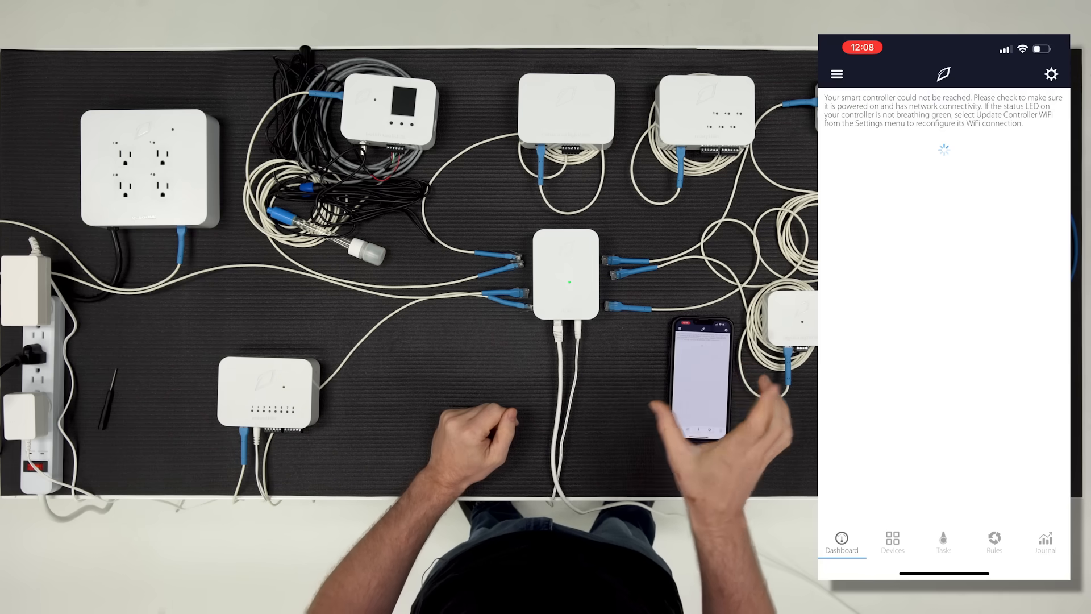
Go into Settings and start Add New Hardware to reach the Setup Device screen.
left_click(1053, 74)
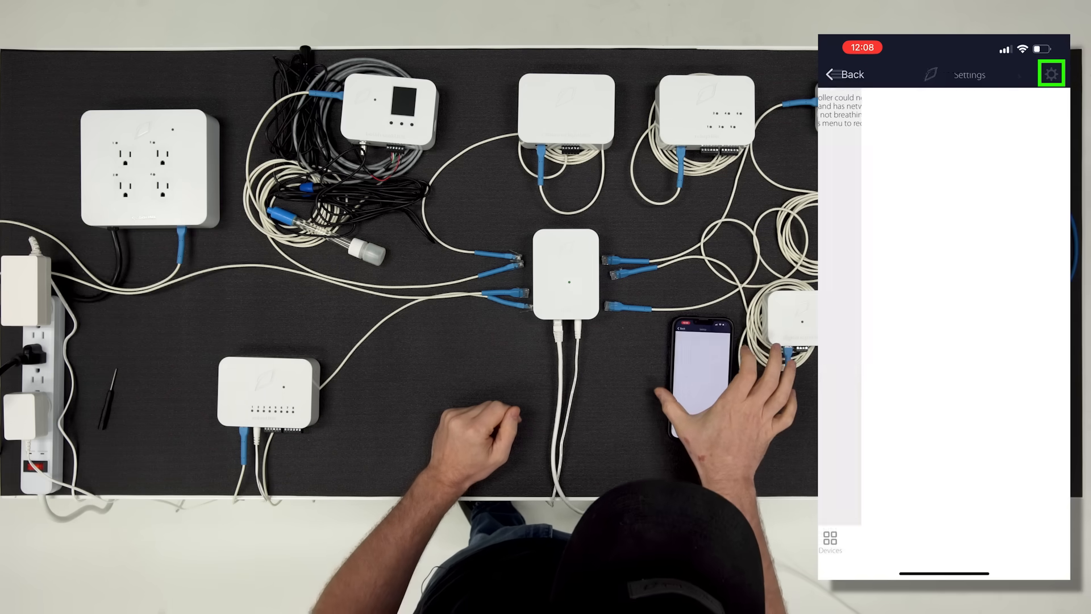
left_click(1054, 73)
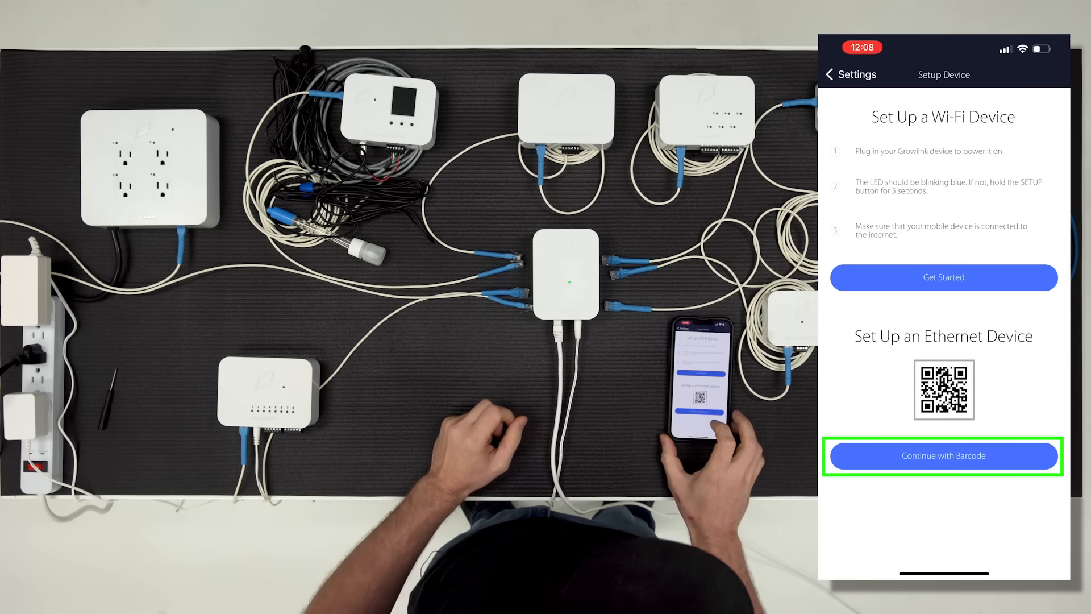
Continue with Barcode and scan the Ethernet controller's QR code, naming it My HUB.
left_click(944, 456)
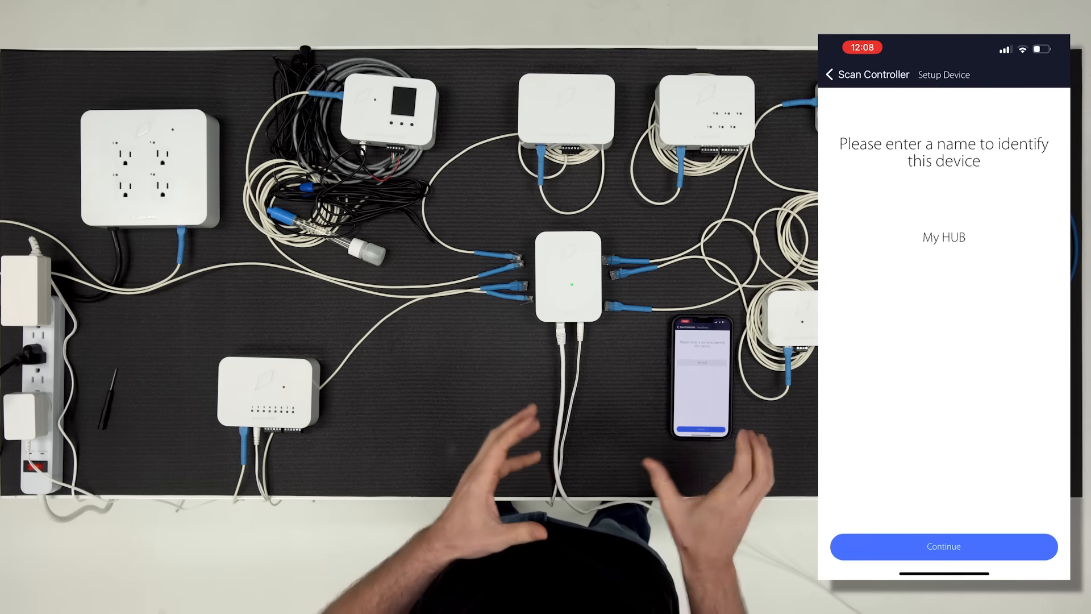
Accept the device name My HUB and create a new room to connect it to the cloud.
left_click(943, 237)
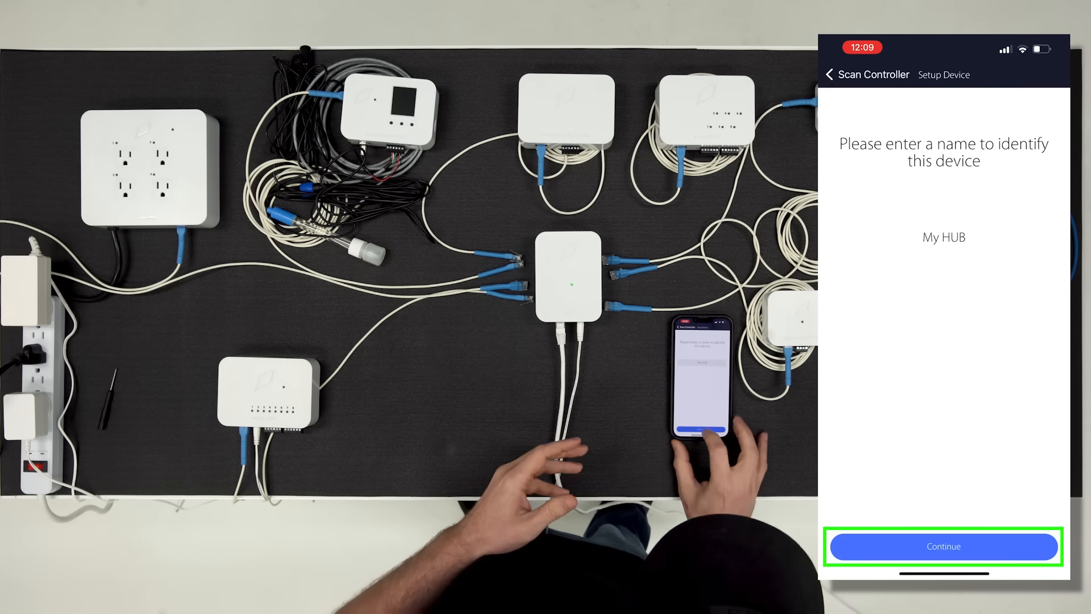
left_click(943, 545)
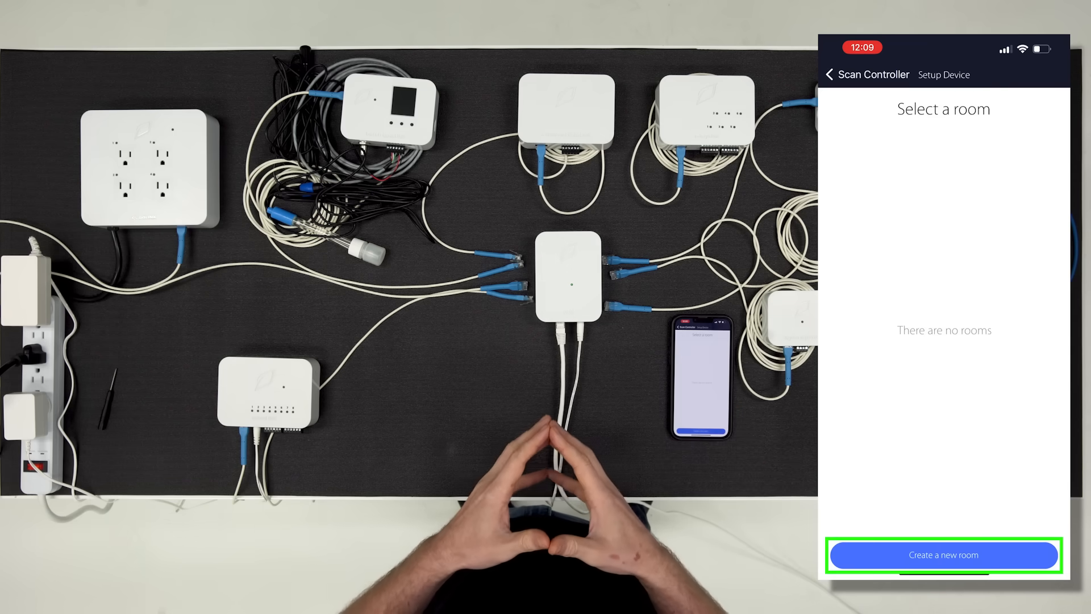
left_click(943, 554)
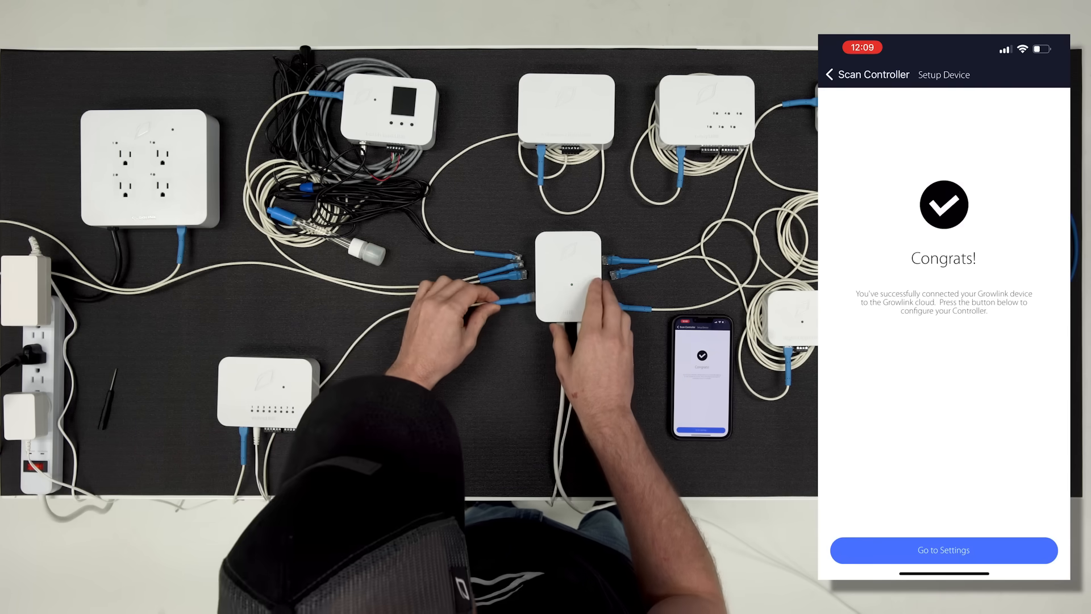
Go to Settings and save the New Room profile with United States and America/Denver.
left_click(943, 550)
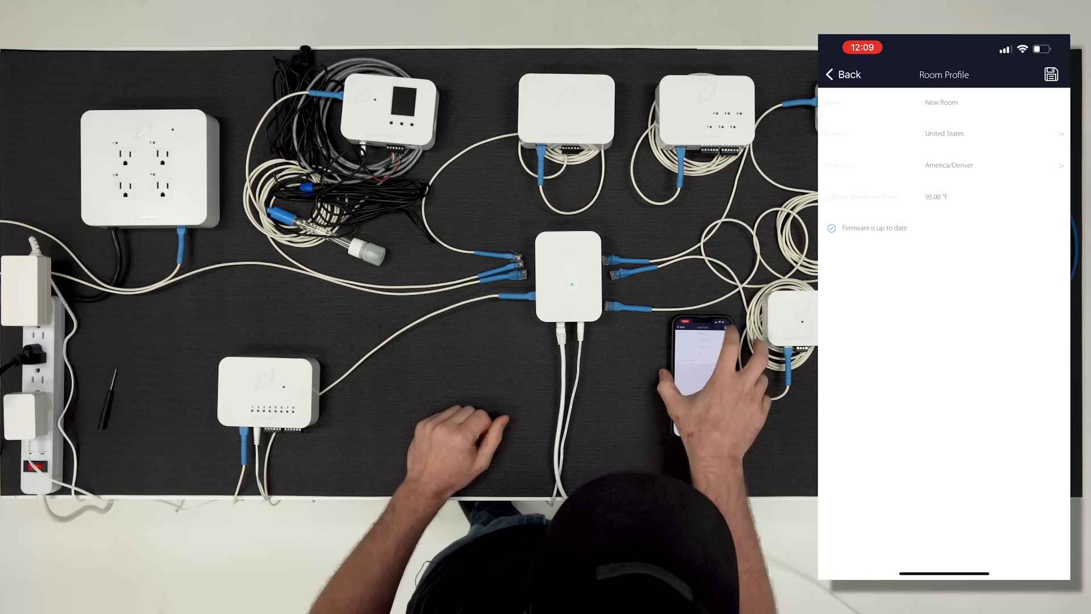
left_click(843, 75)
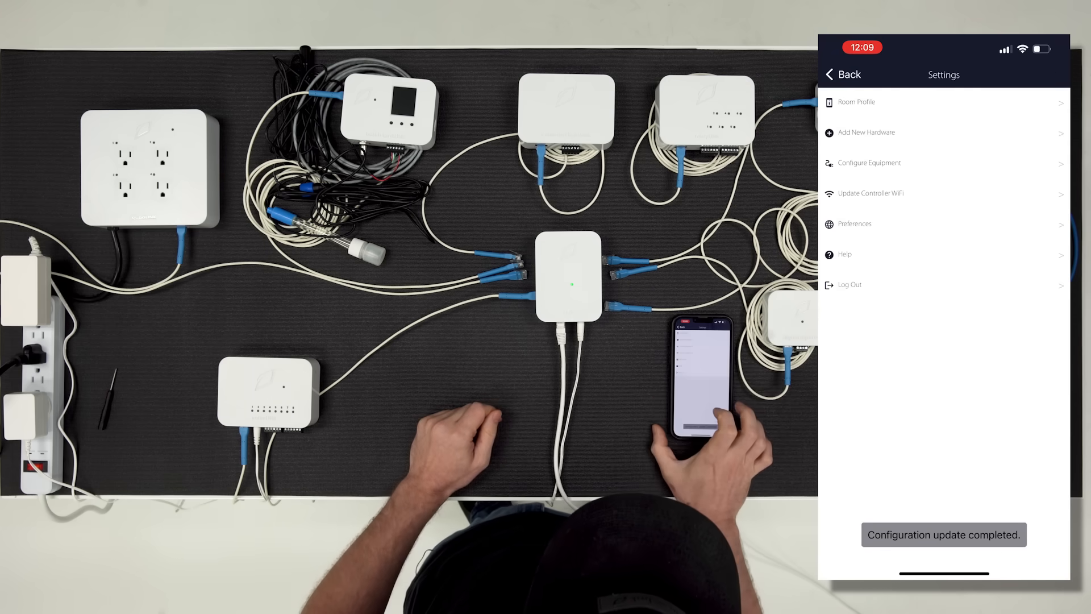
Start Add New Hardware to list the controller's unregistered devices, Valve Link first.
left_click(868, 132)
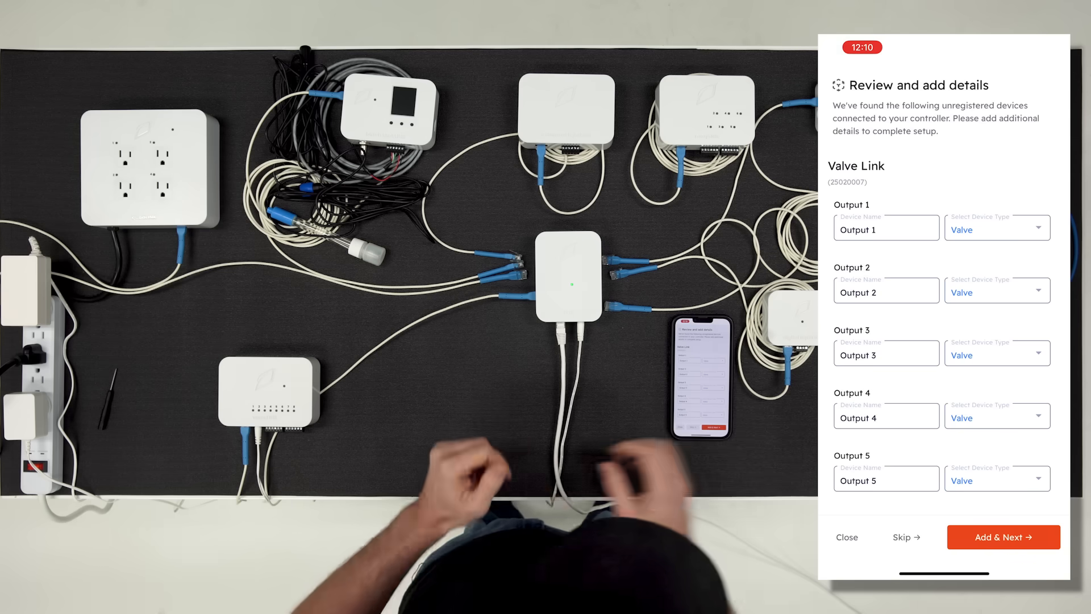
Review the Valve Link's five valve outputs and begin editing Output 1's device name.
scroll("down", 3)
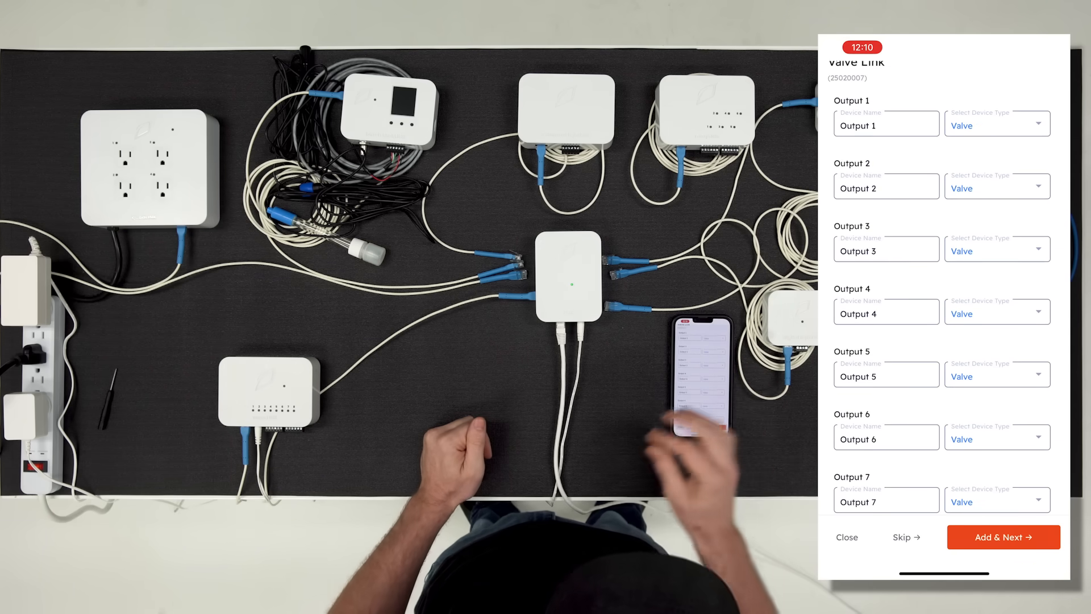
left_click(887, 124)
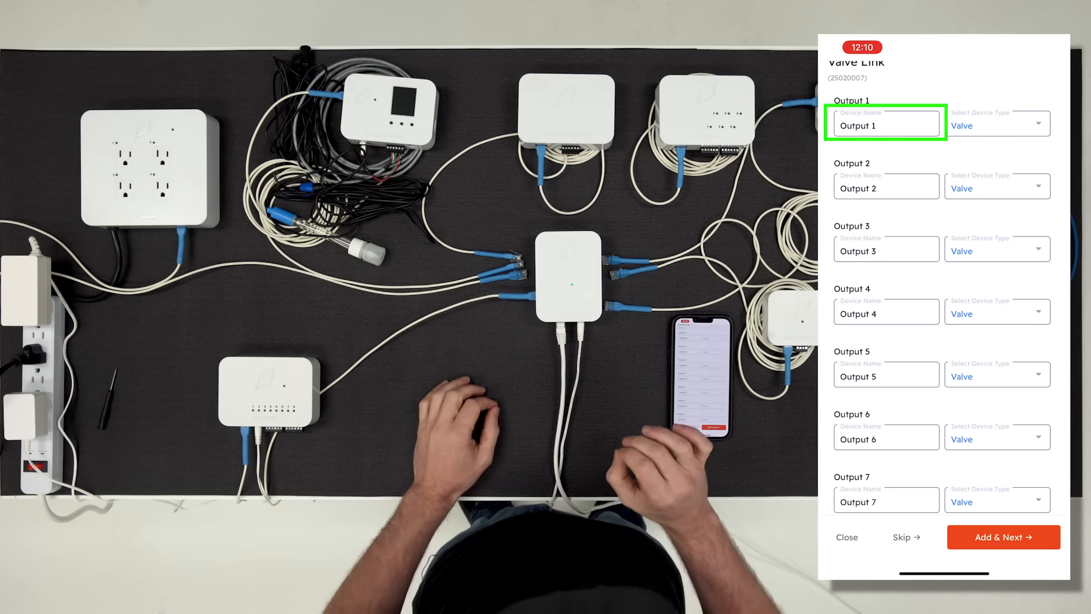
left_click(1003, 536)
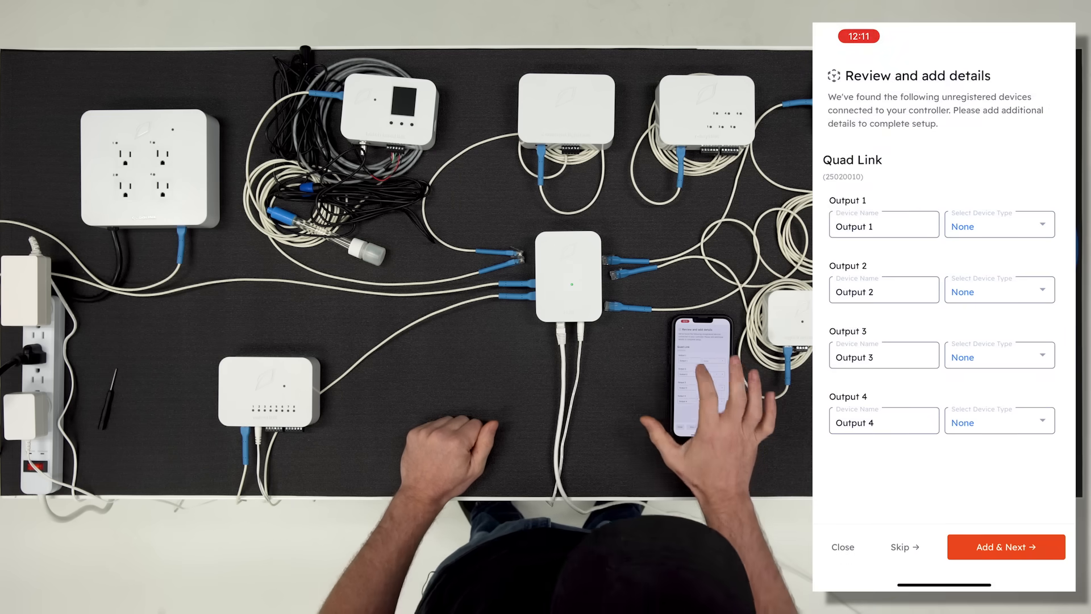
left_click(883, 225)
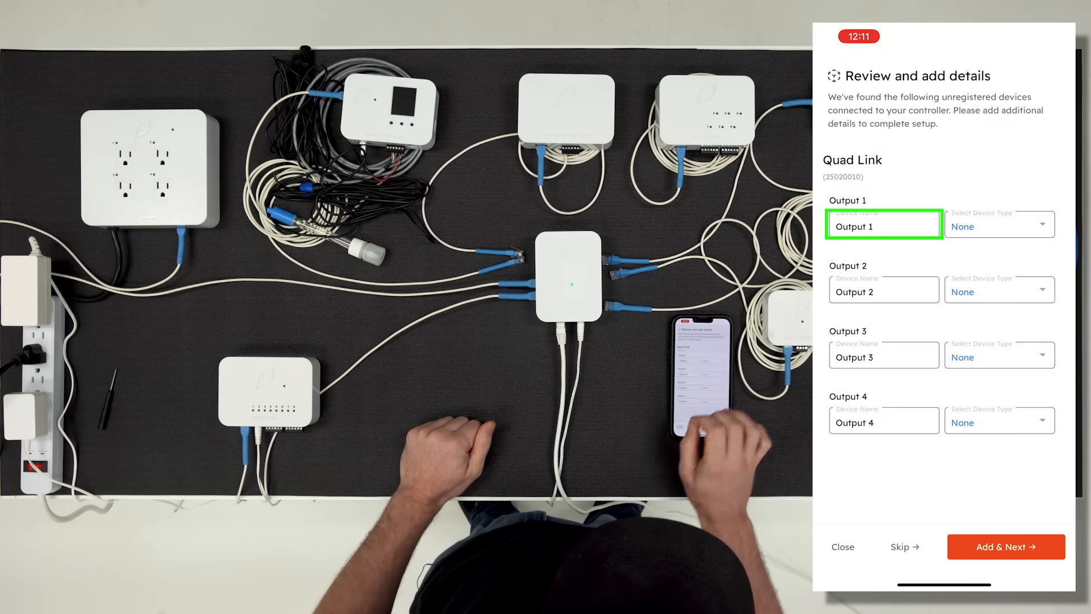
left_click(999, 226)
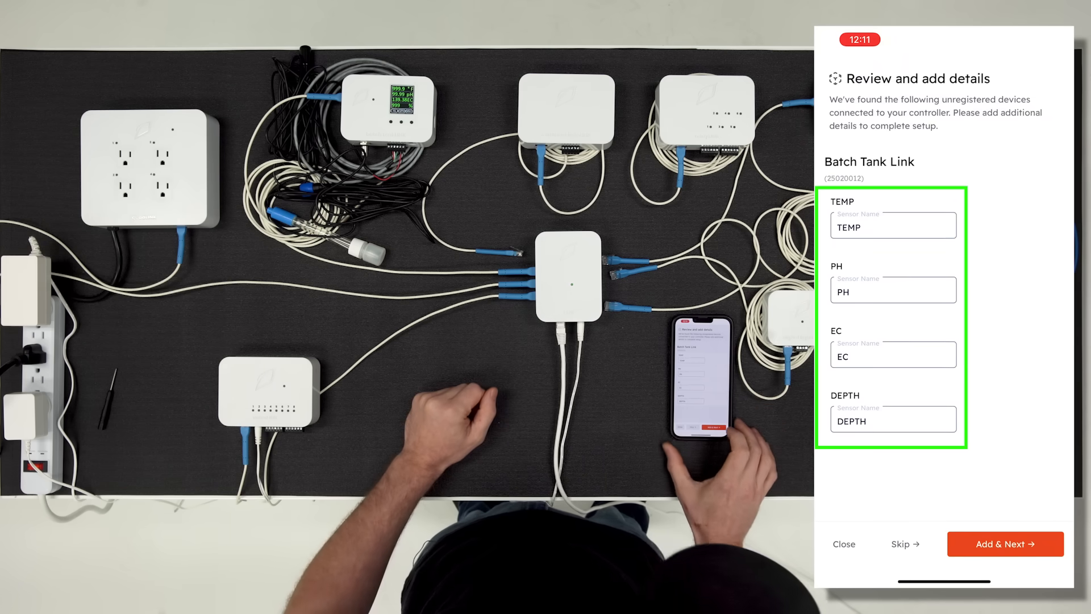
Keep the TEMP, PH, EC and DEPTH sensor names and register the Batch Tank Link.
left_click(1006, 543)
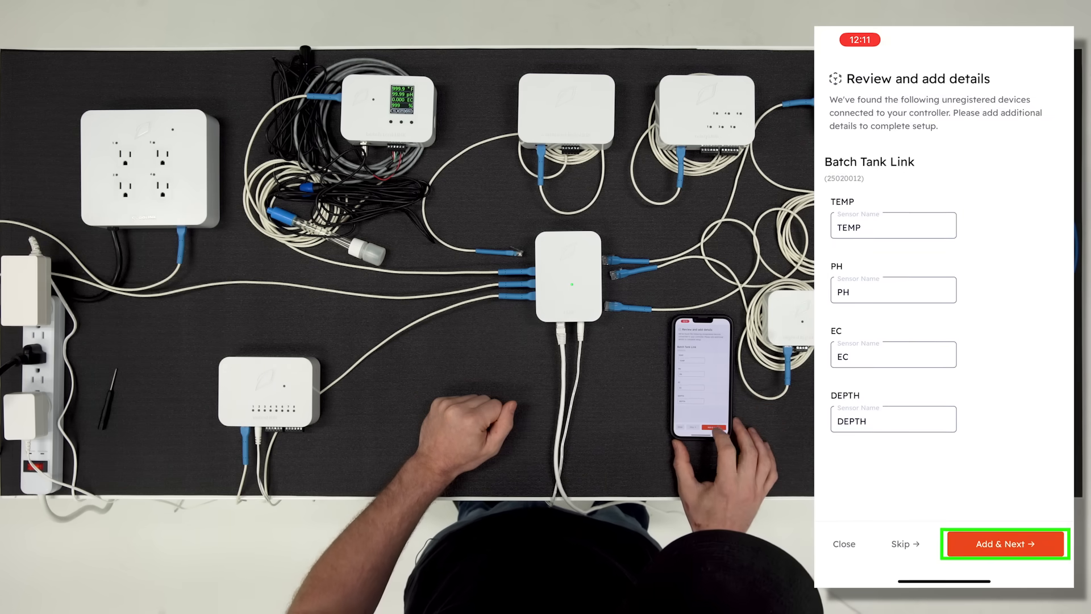
left_click(1005, 543)
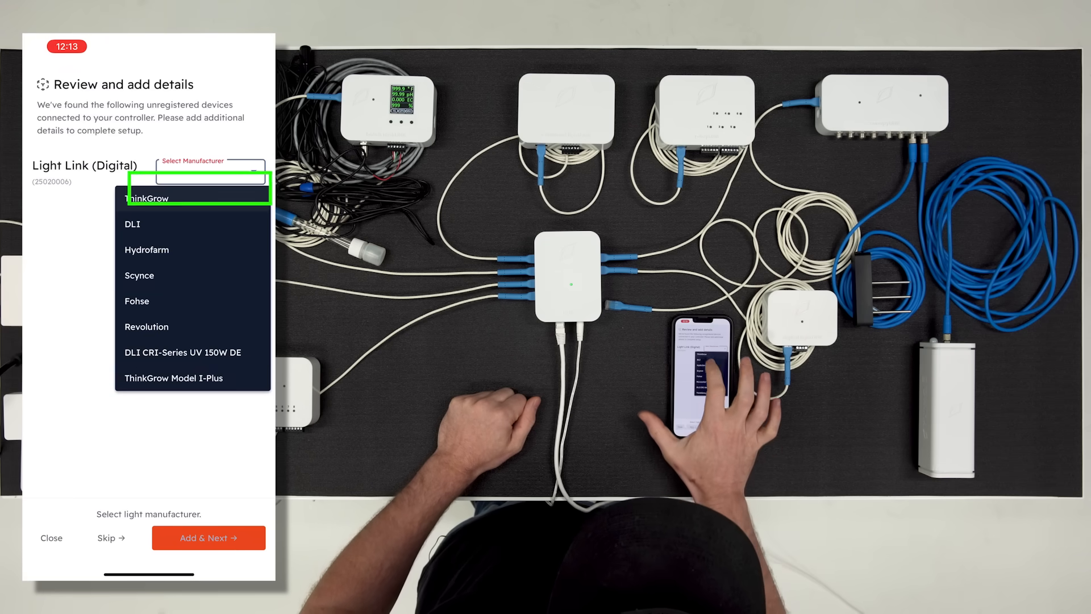
Choose ThinkGrow as the Light Link (Digital) manufacturer and register it.
left_click(146, 198)
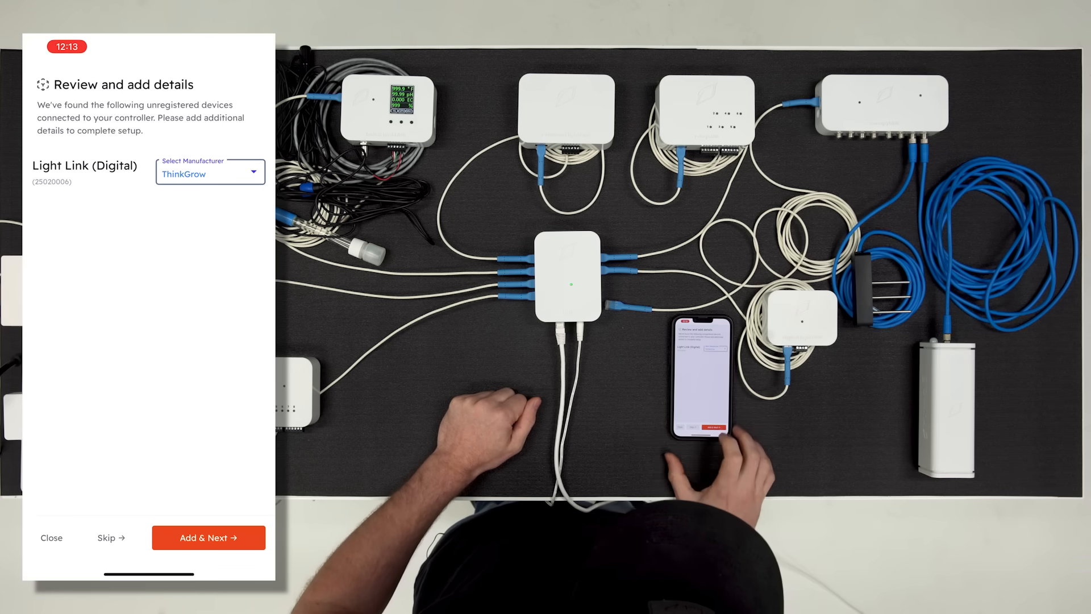
left_click(209, 538)
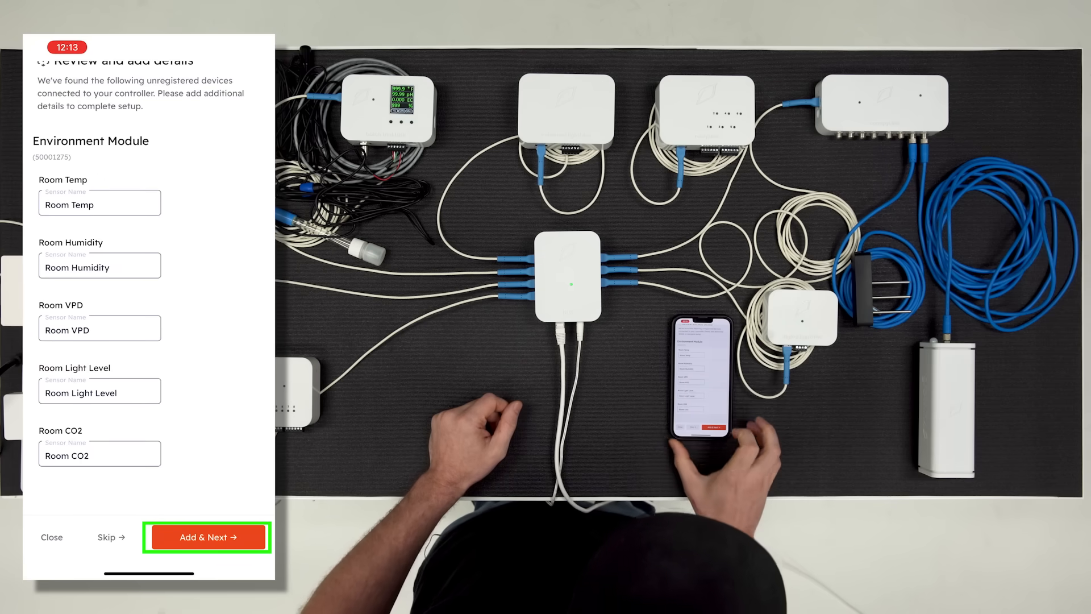
Register the Environment Module's room sensors, then the Canopy Link's Port 7 sensors.
left_click(208, 536)
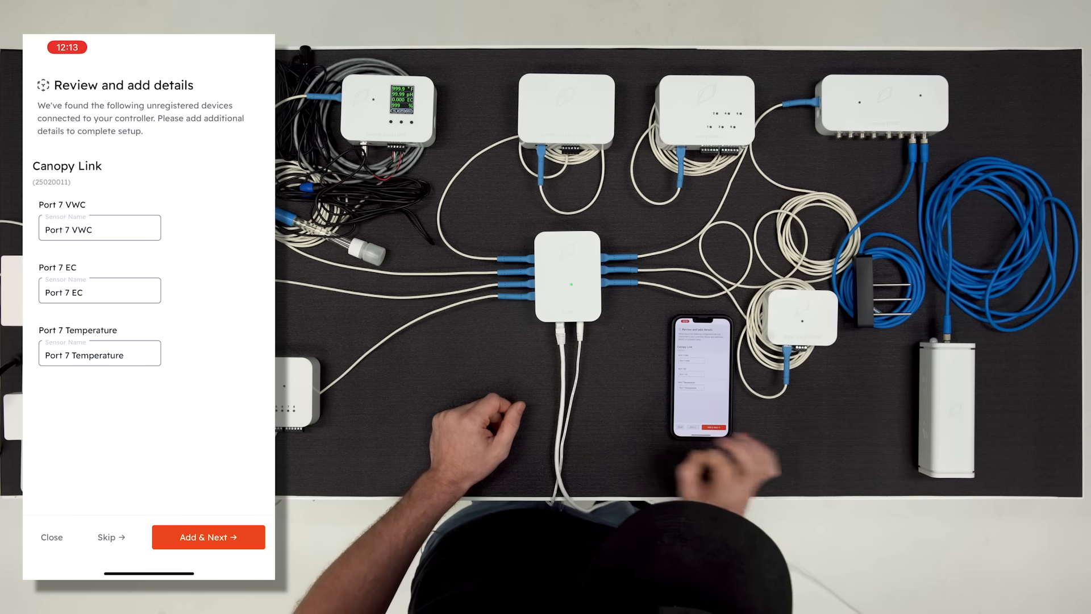
left_click(208, 536)
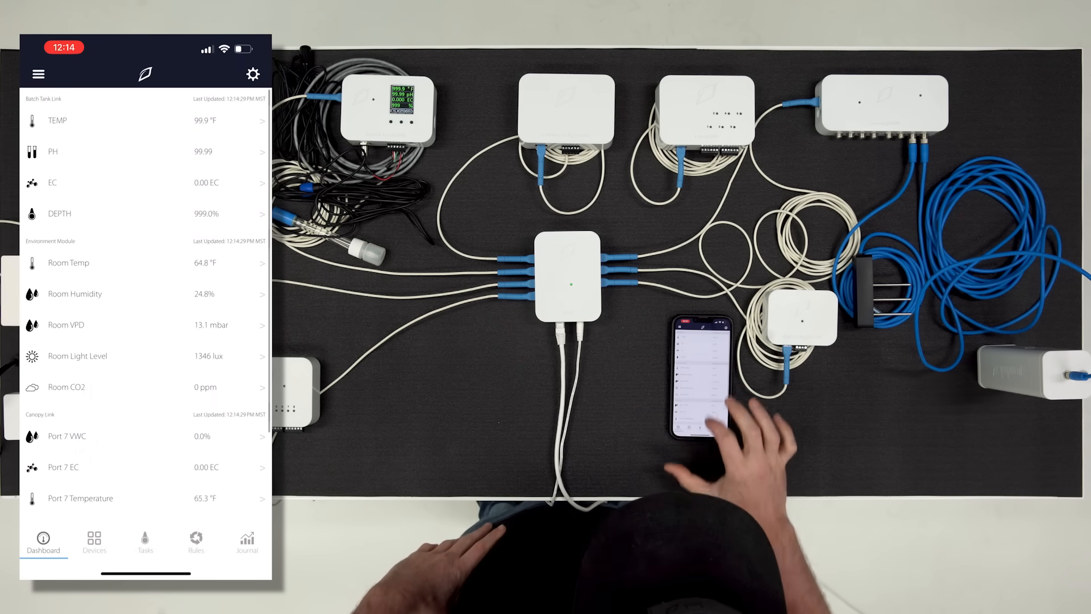
Show the Devices tab listing Valve, Quad, Light and Relay Link outputs, lights at 0%.
left_click(94, 539)
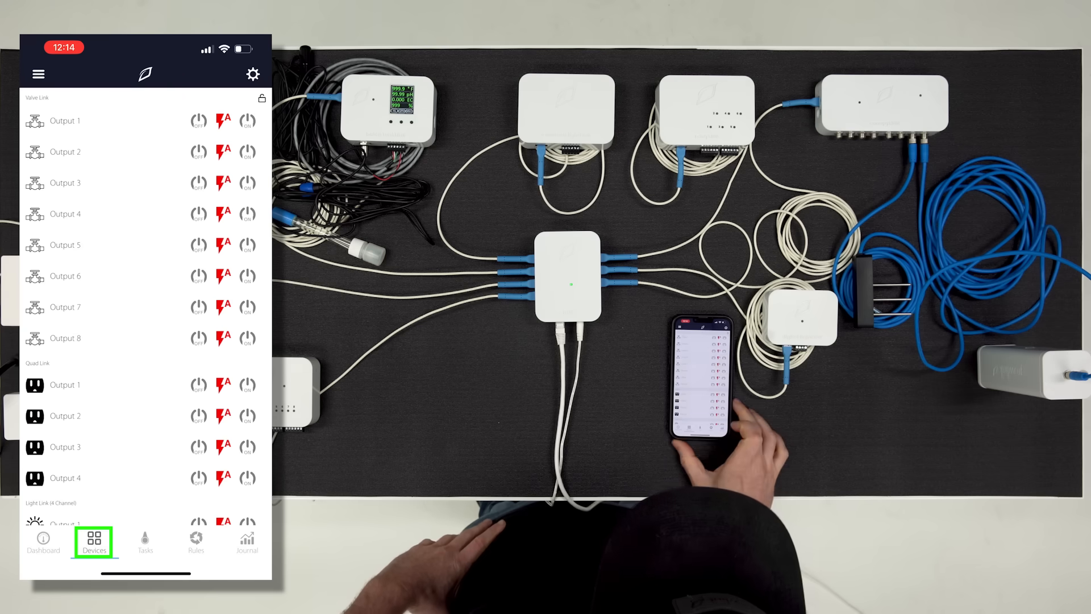
scroll("down", 3)
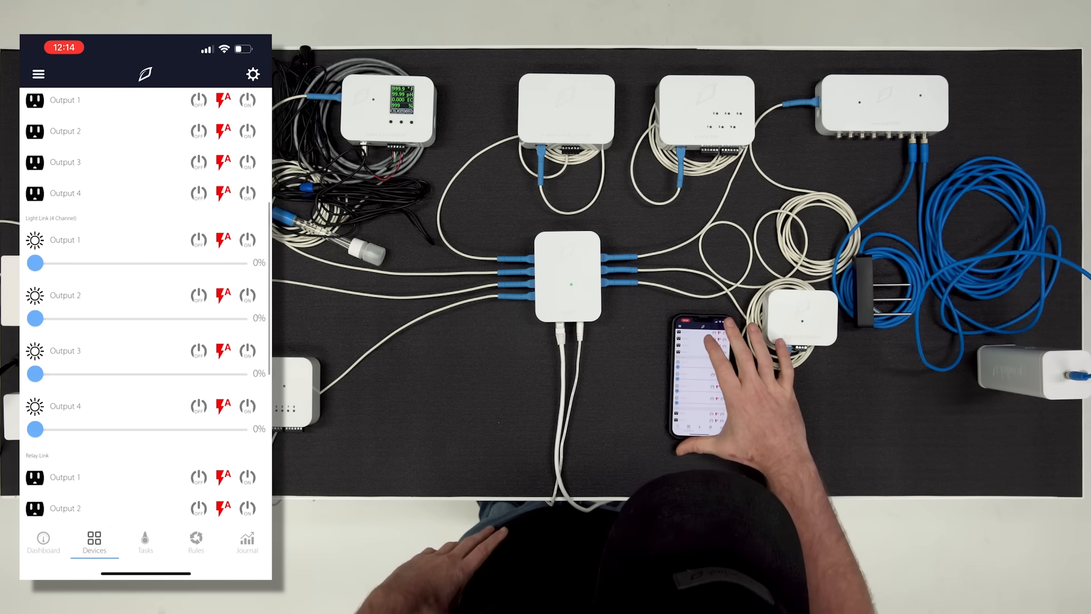